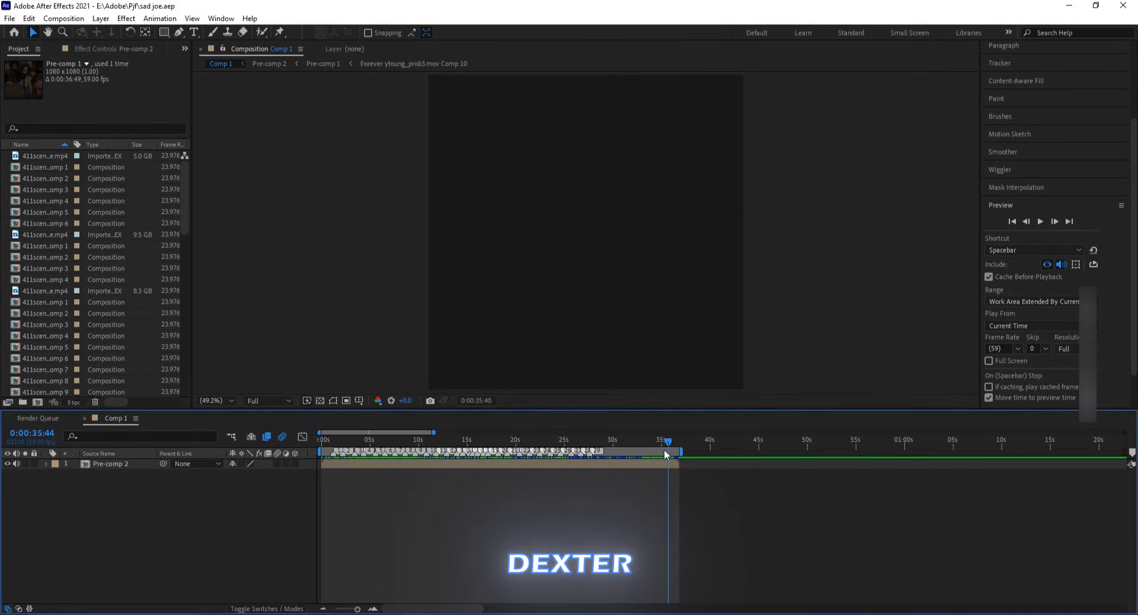
Preview Comp 1 at several points, then render it losslessly to Forever.avi.
{"action": "left_click", "coordinate": [325, 440]}
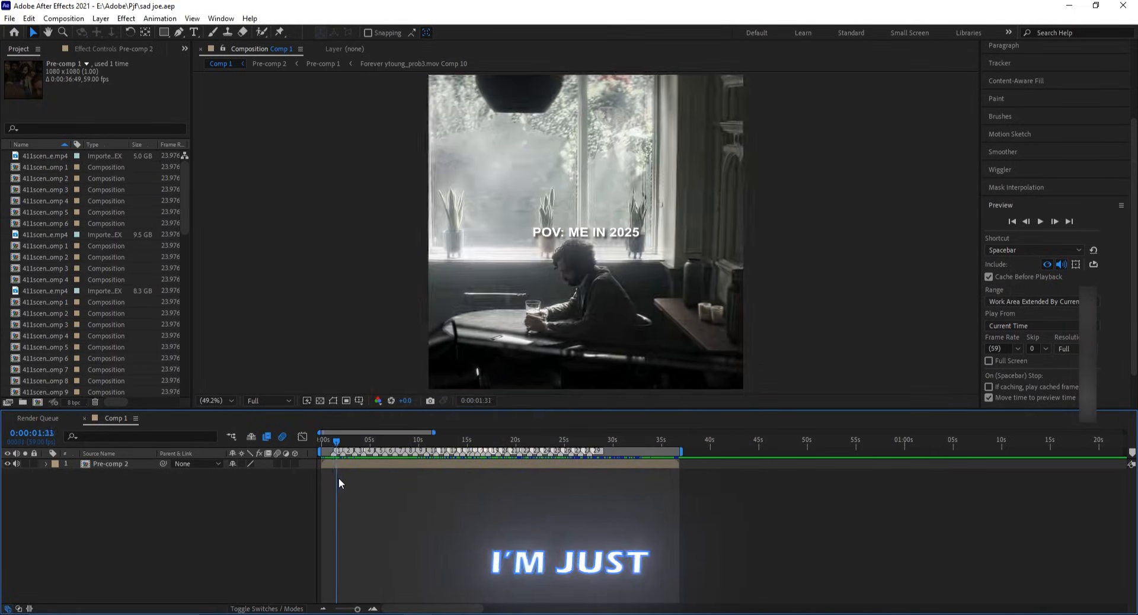
{"action": "left_click", "coordinate": [383, 443]}
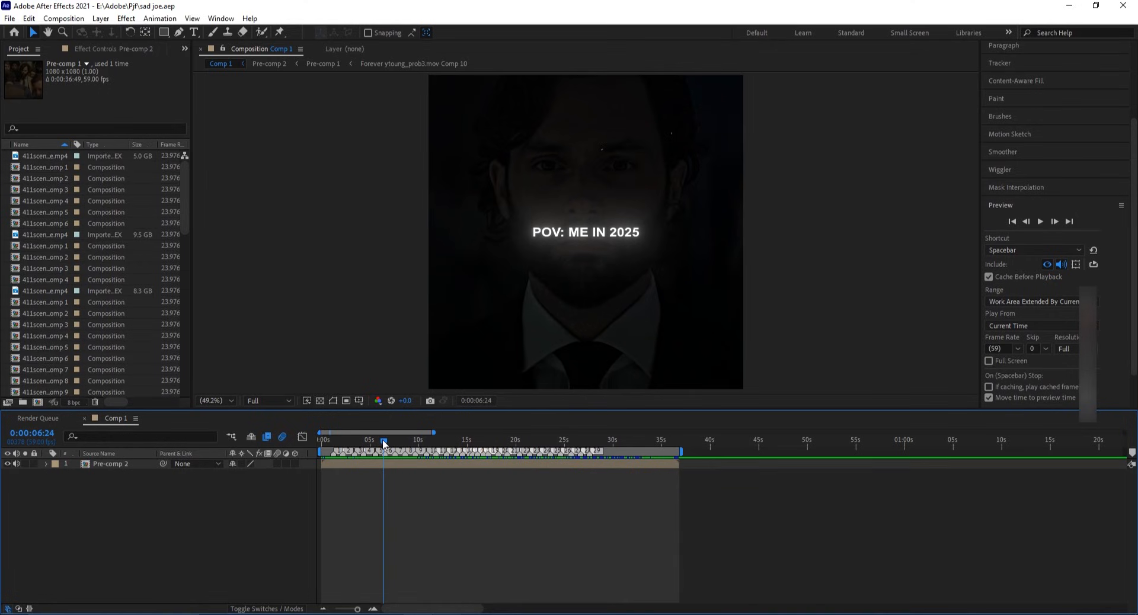
{"action": "left_click", "coordinate": [38, 418]}
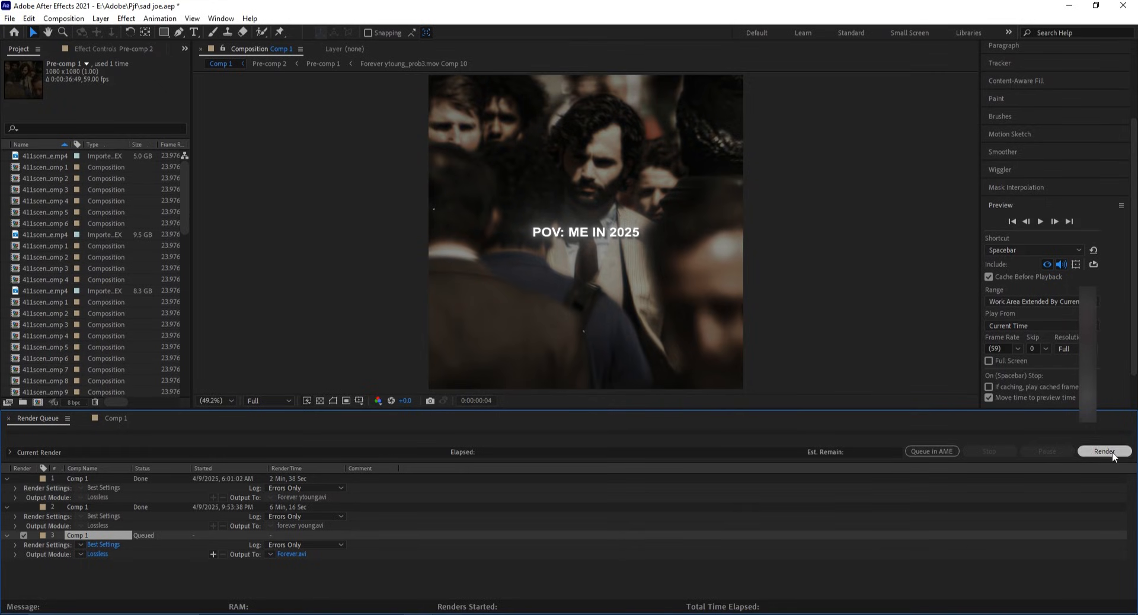
{"action": "left_click", "coordinate": [1103, 451]}
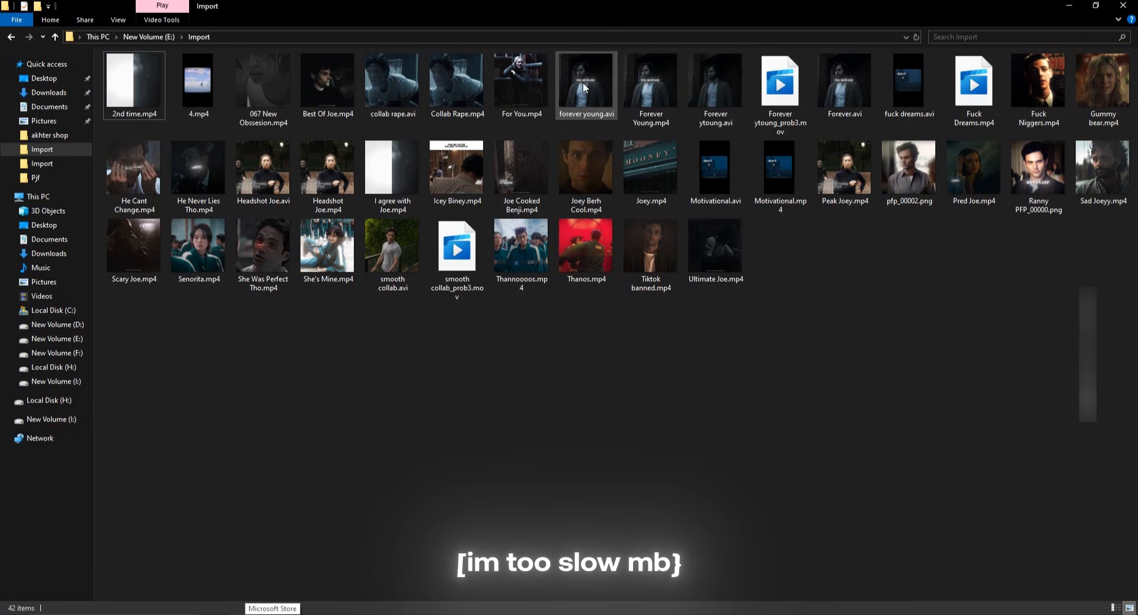
Select the rendered forever young.avi in E:\Import.
{"action": "left_click", "coordinate": [714, 84]}
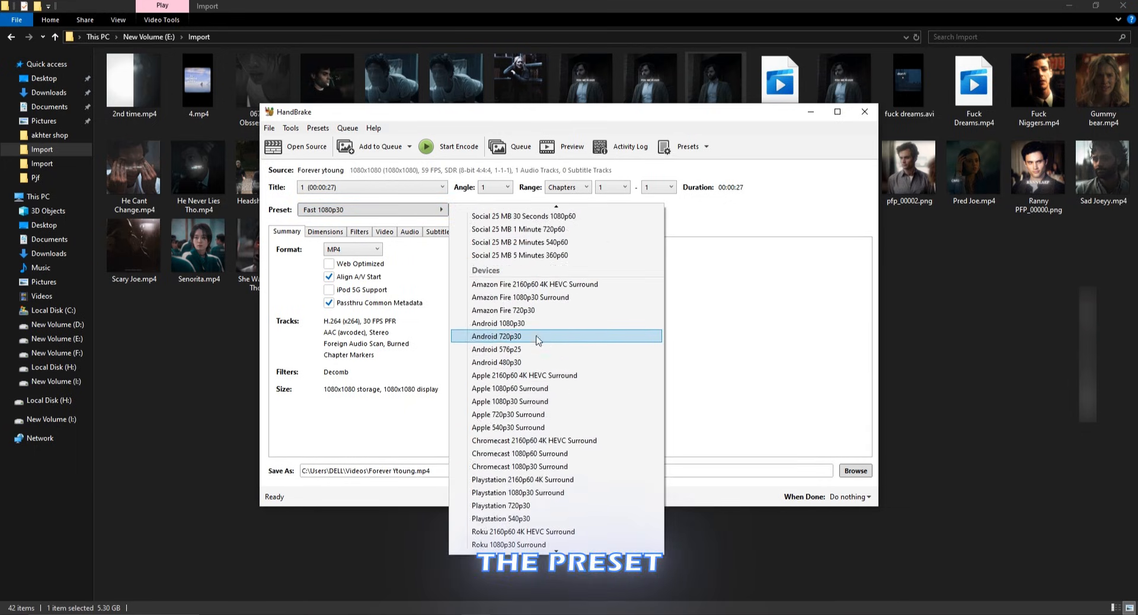
Apply the Professional > Production Max preset and set Constant Quality to 20 RF.
{"action": "scroll", "scroll_direction": "down", "scroll_amount": 3}
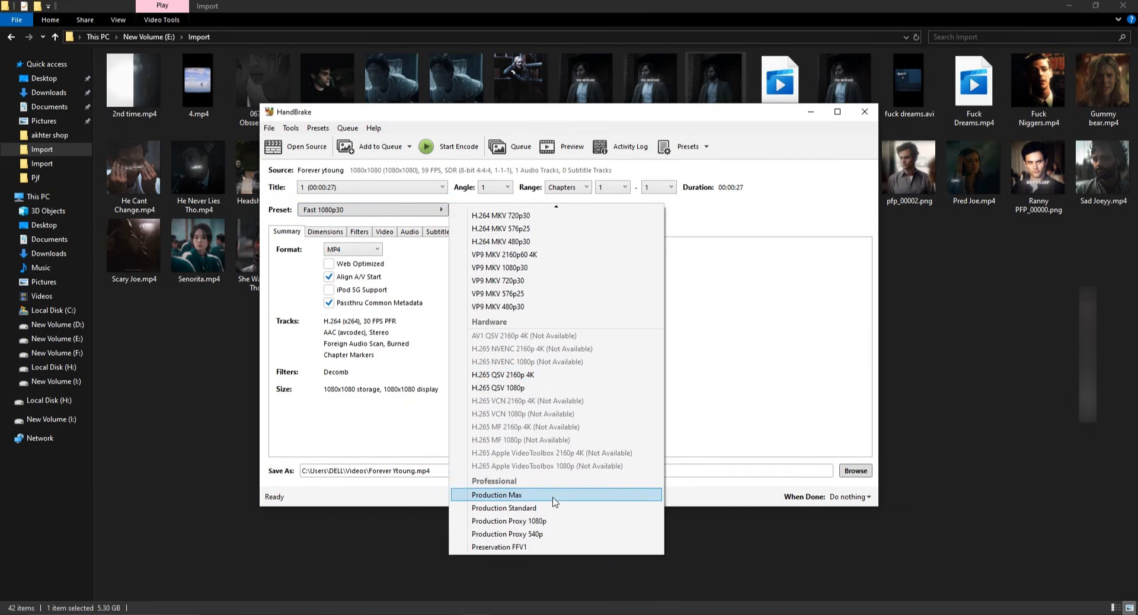
{"action": "mouse_move", "coordinate": [579, 504]}
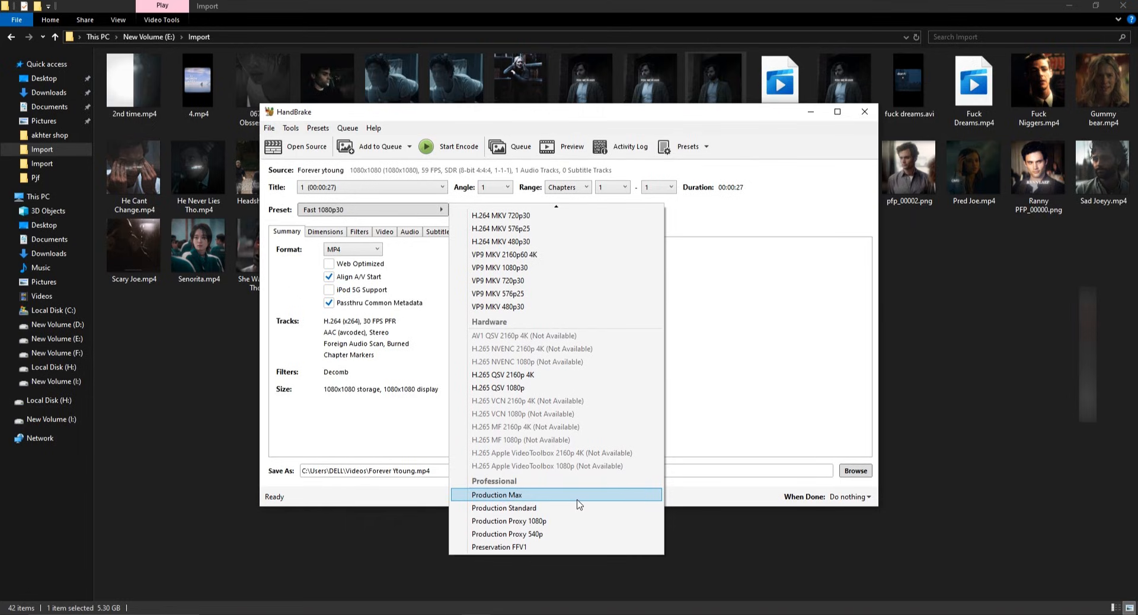
{"action": "left_click", "coordinate": [497, 496]}
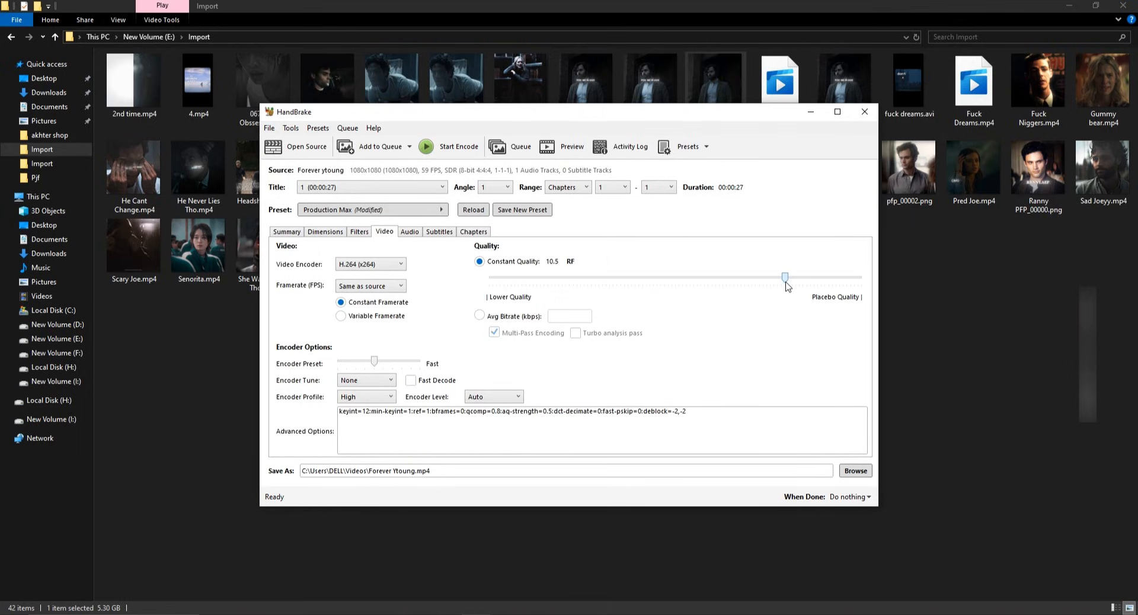
{"action": "left_click_drag", "start_coordinate": [785, 278], "coordinate": [716, 278]}
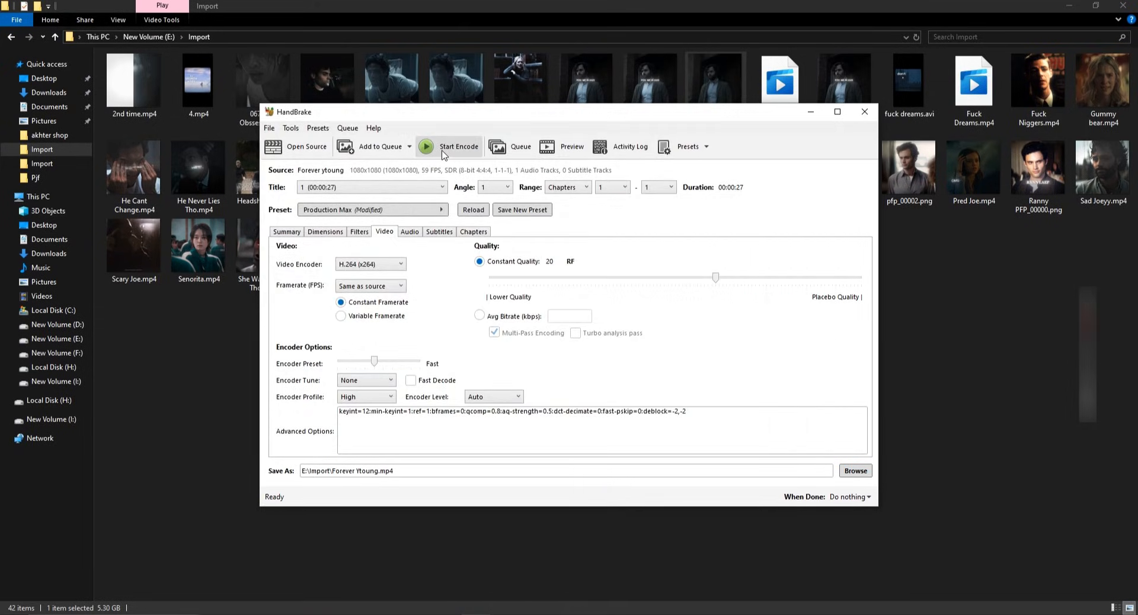
Start encoding the video to E:\Import\Forever Ytoung.mp4.
{"action": "left_click", "coordinate": [459, 147]}
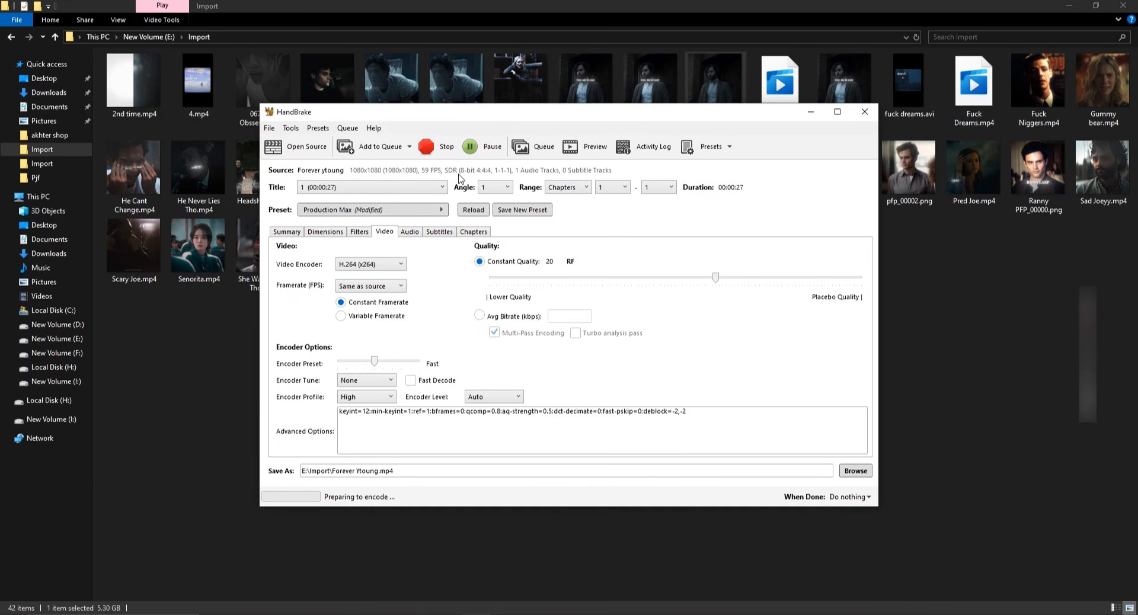